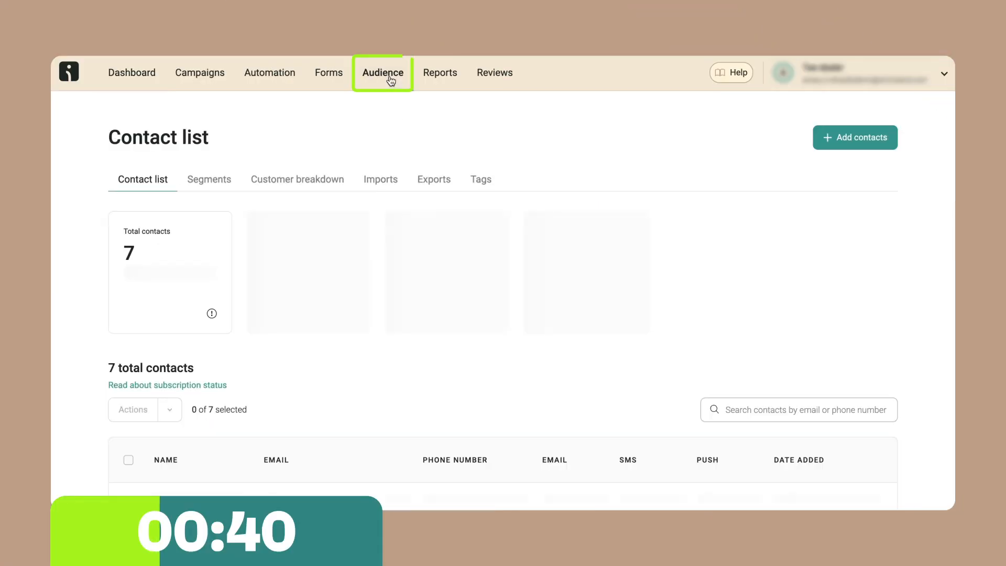
Reach the Segments overview under Audience and begin a new segment
click(208, 179)
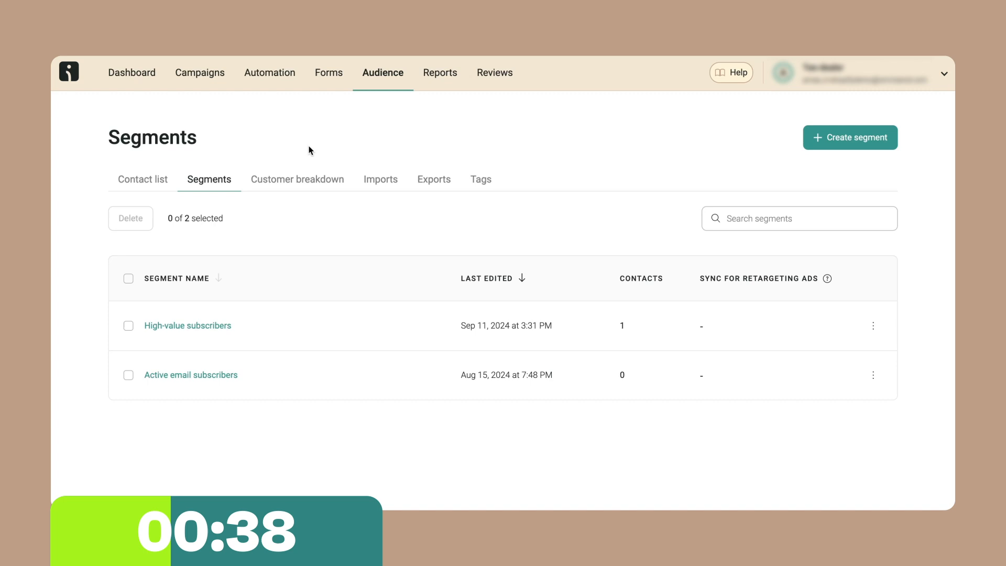
click(850, 137)
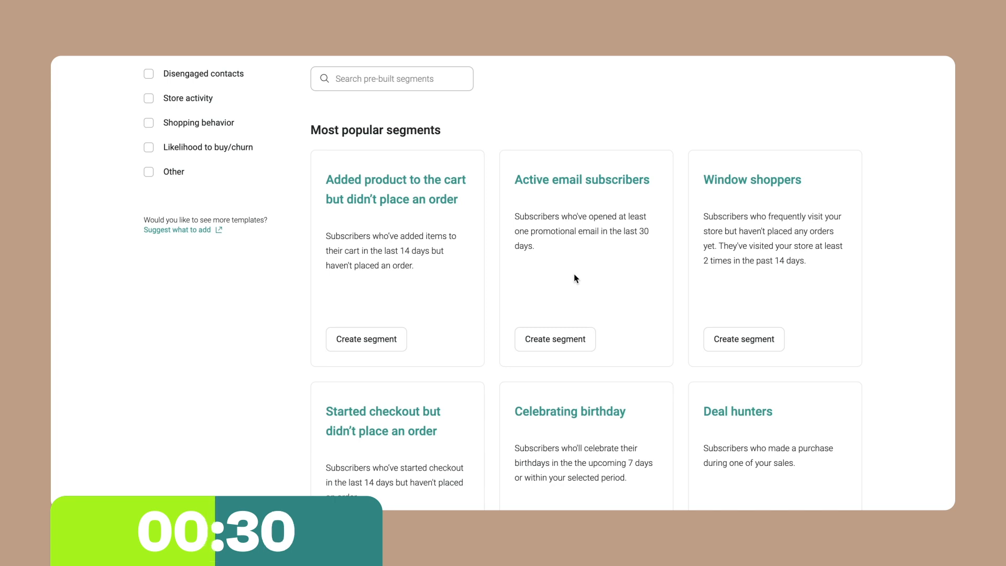
Create the Active email subscribers segment from the pre-built template card
scroll(down, 3)
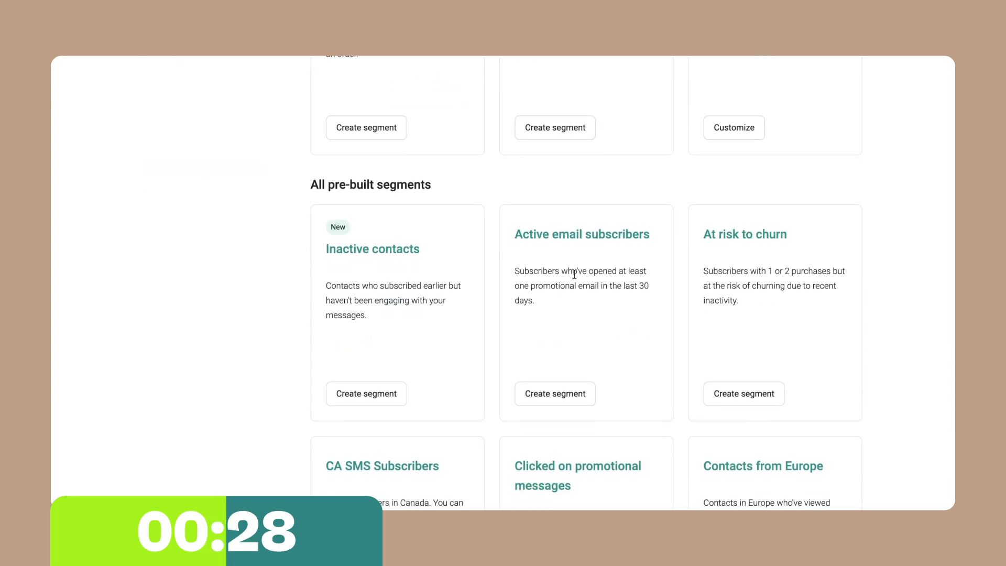
scroll(down, 3)
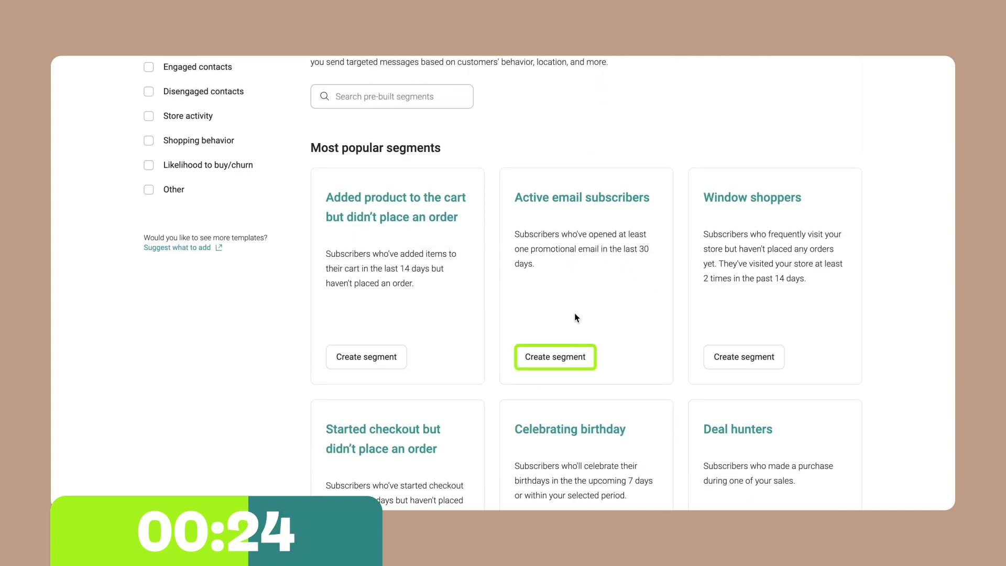
click(555, 357)
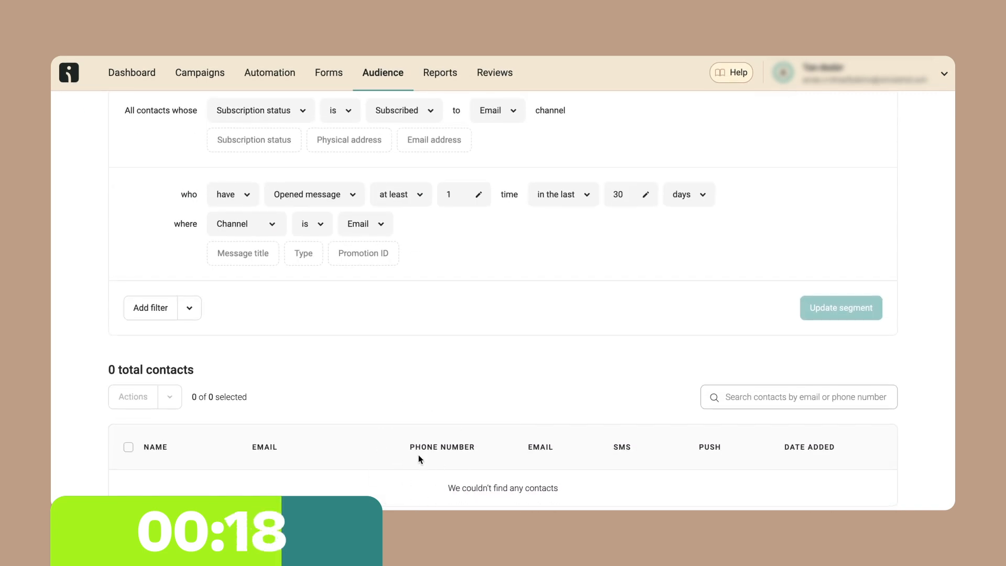
mouse_move(450, 355)
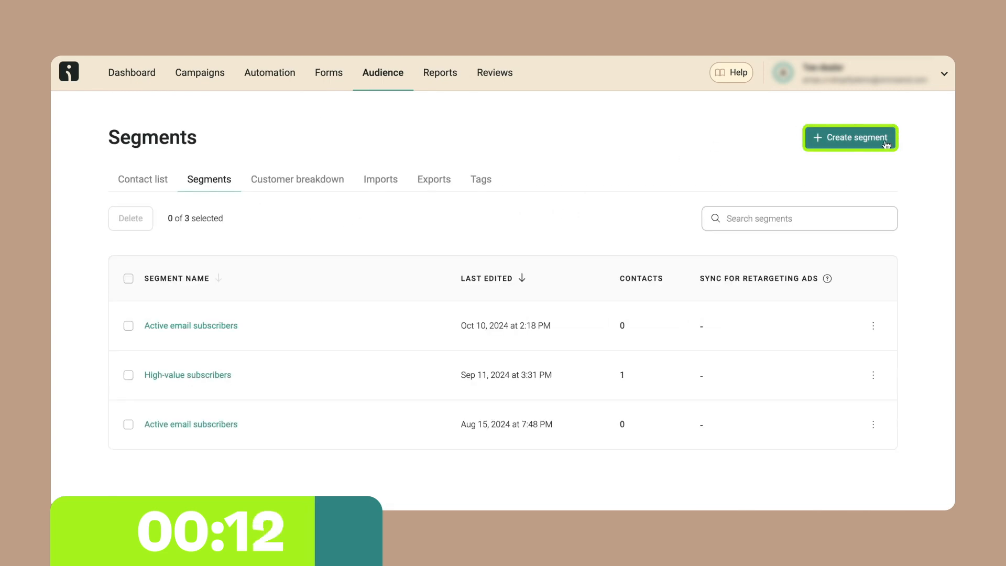
Start a blank custom segment from the Segments list
click(849, 137)
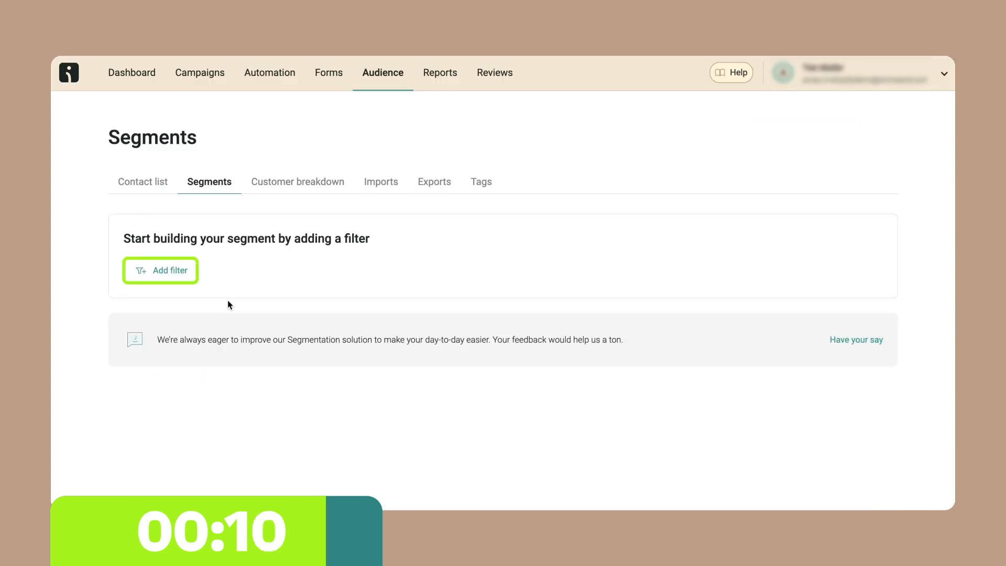
Show the Add filter property list, scrolled to Subscription status and Tag
click(160, 269)
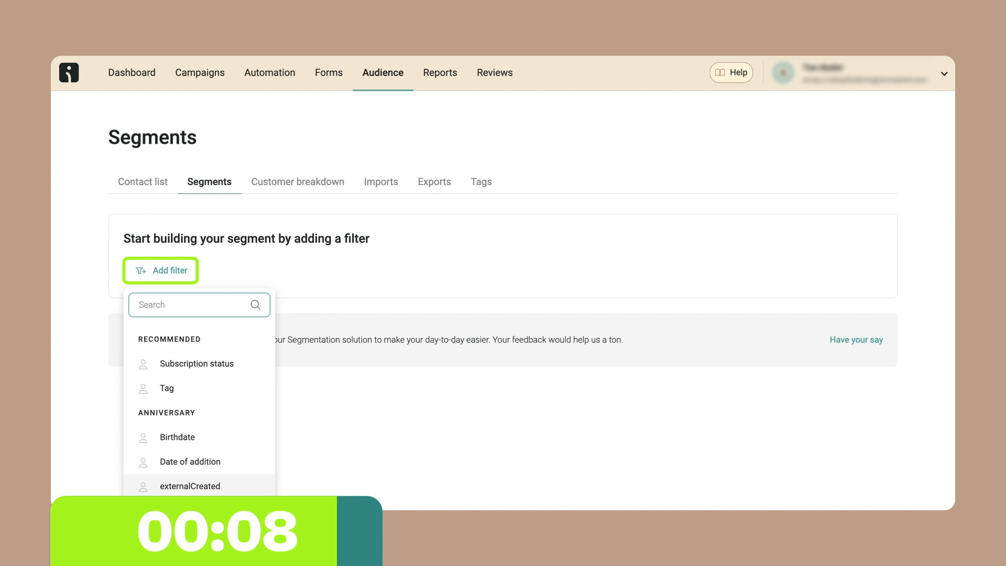
scroll(down, 3)
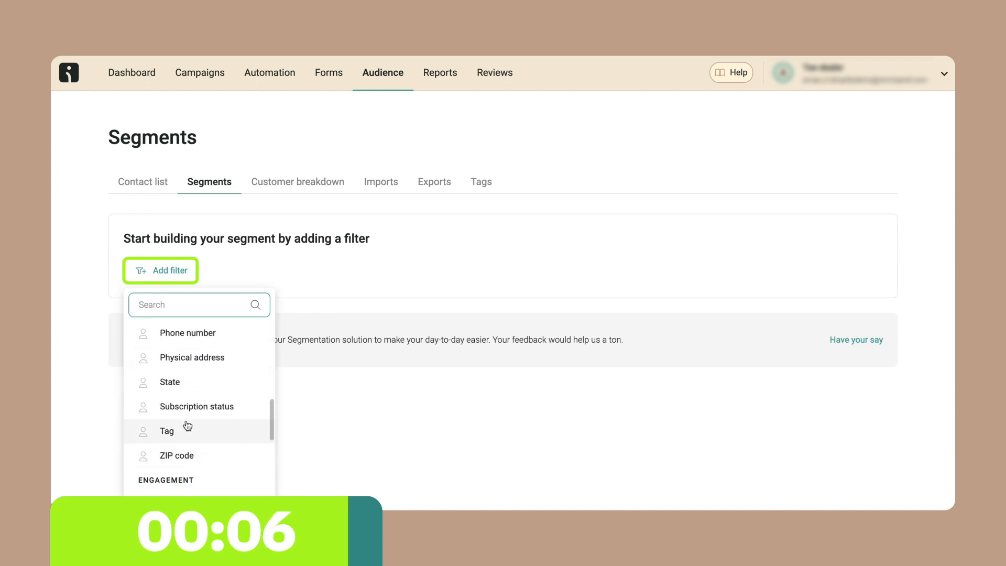